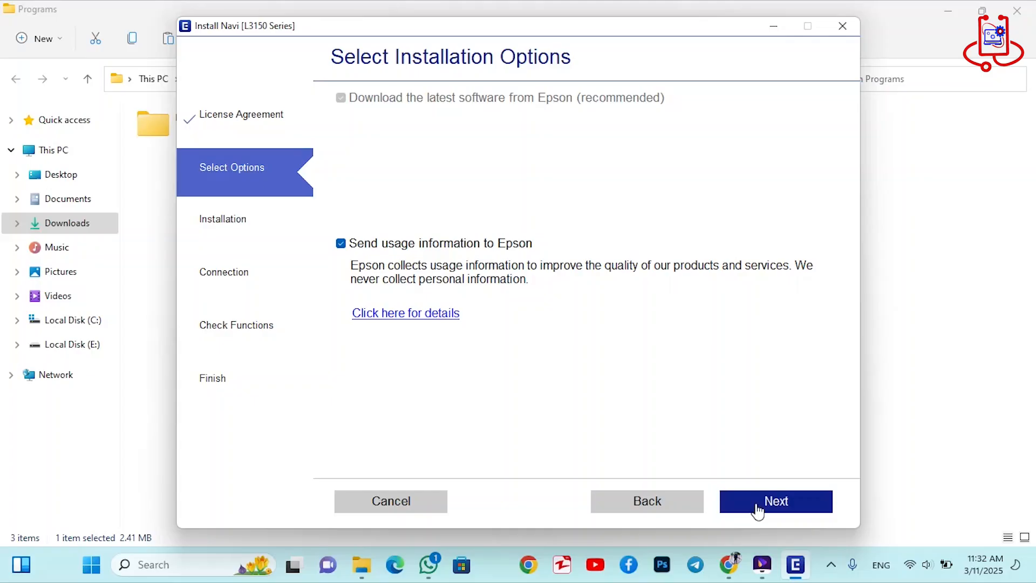
# - Continue past Select Installation Options with 'Send usage information to Epson' left checked
pyautogui.click(775, 501)
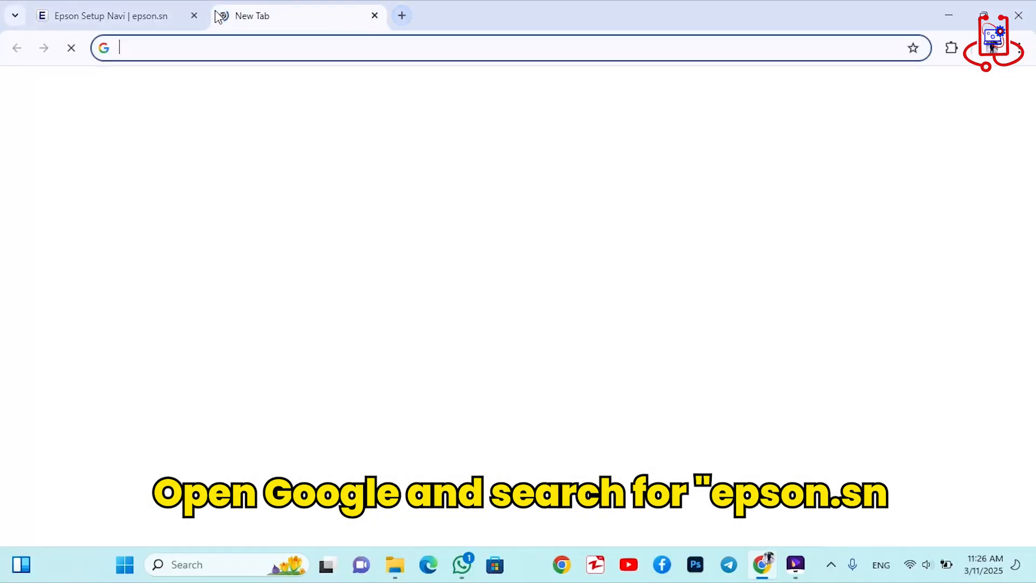
# - Go to epson.sn and search for the L3150 model to reach its welcome page
pyautogui.write('epson.sn')
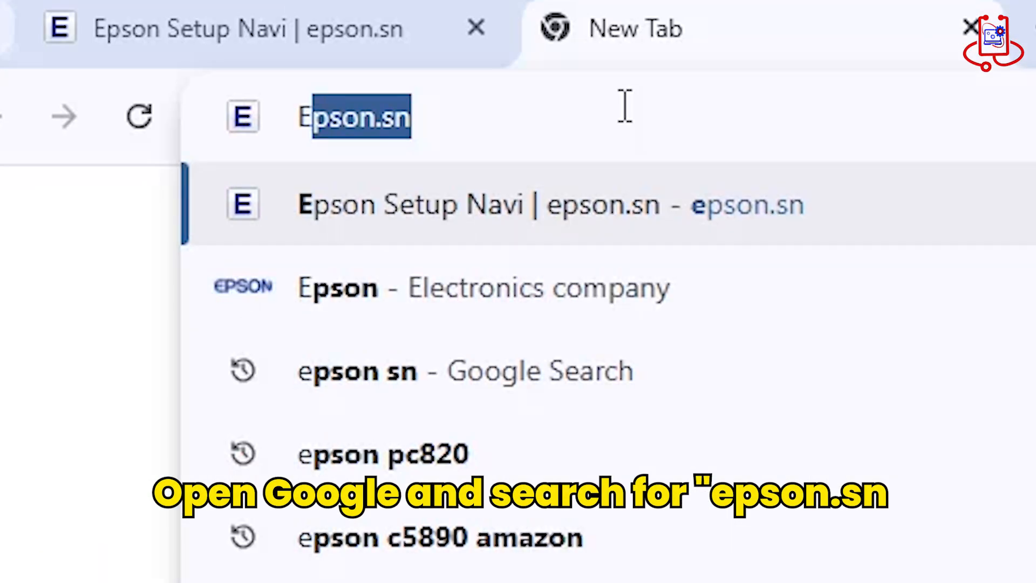
pyautogui.write('EPSON.S')
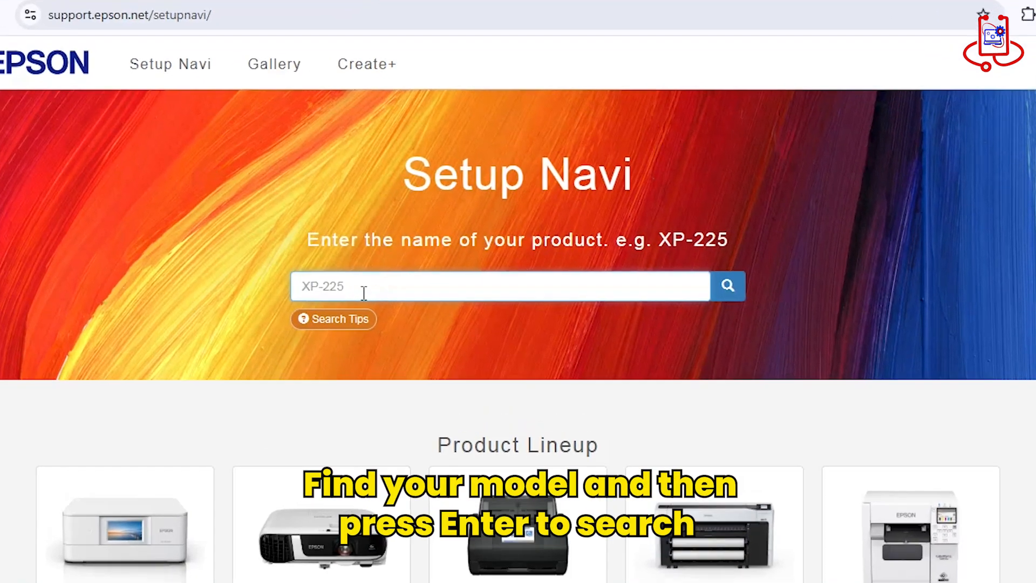
pyautogui.write('L 315')
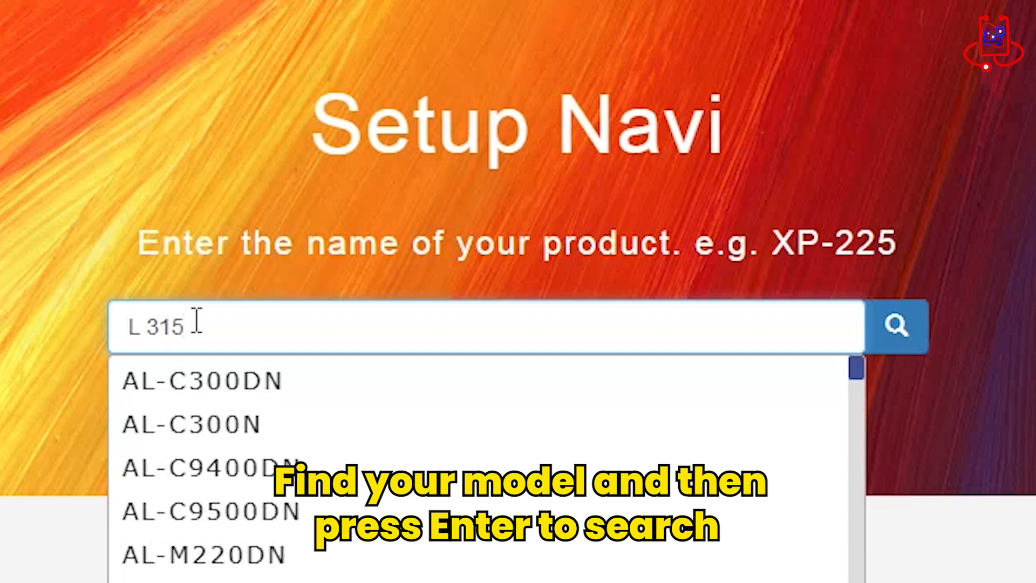
pyautogui.write('0')
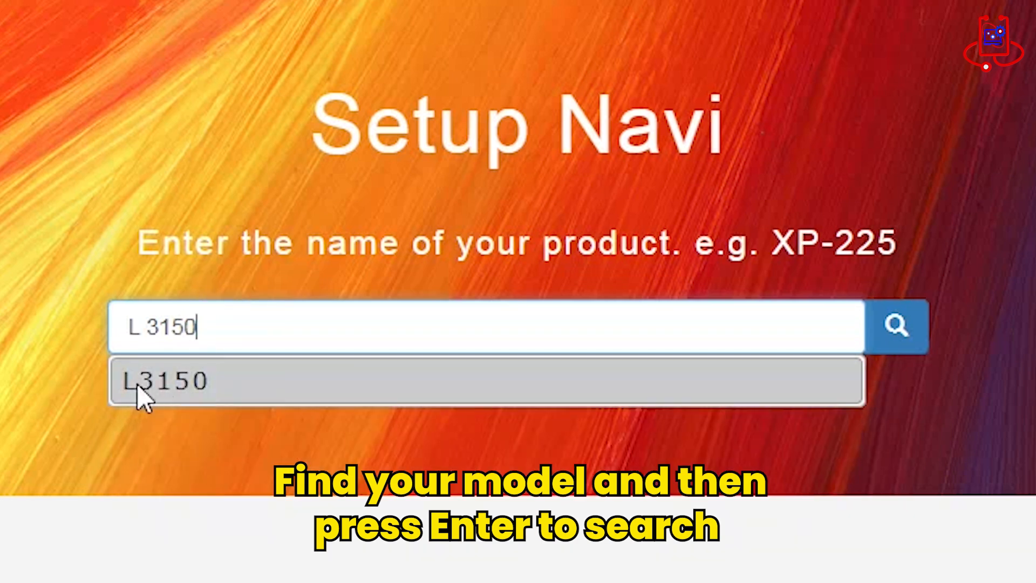
pyautogui.moveTo(215, 400)
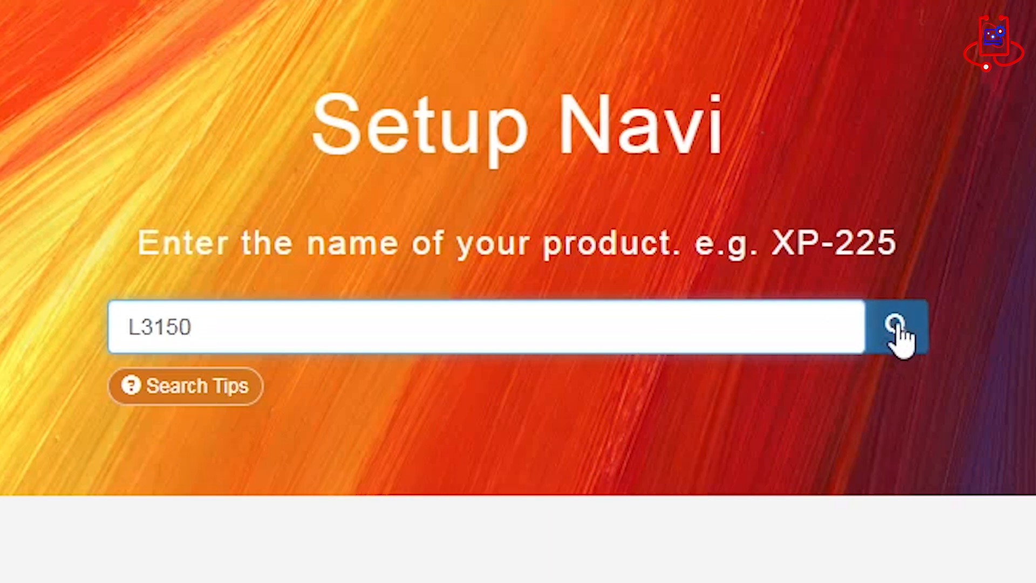
pyautogui.click(896, 328)
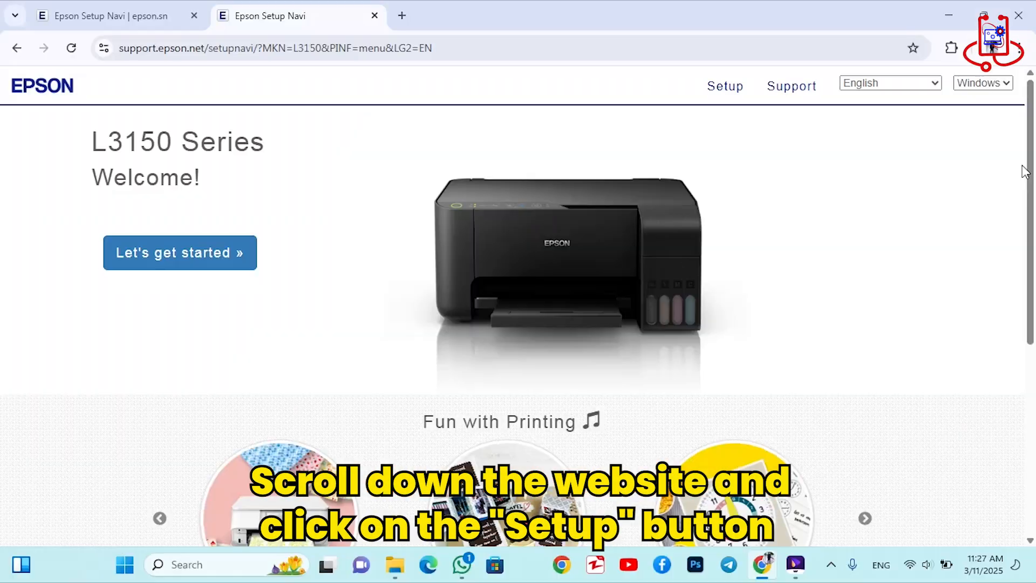
# - From the Setup tile, download the L3150 Series web installer software
pyautogui.scroll(-3)
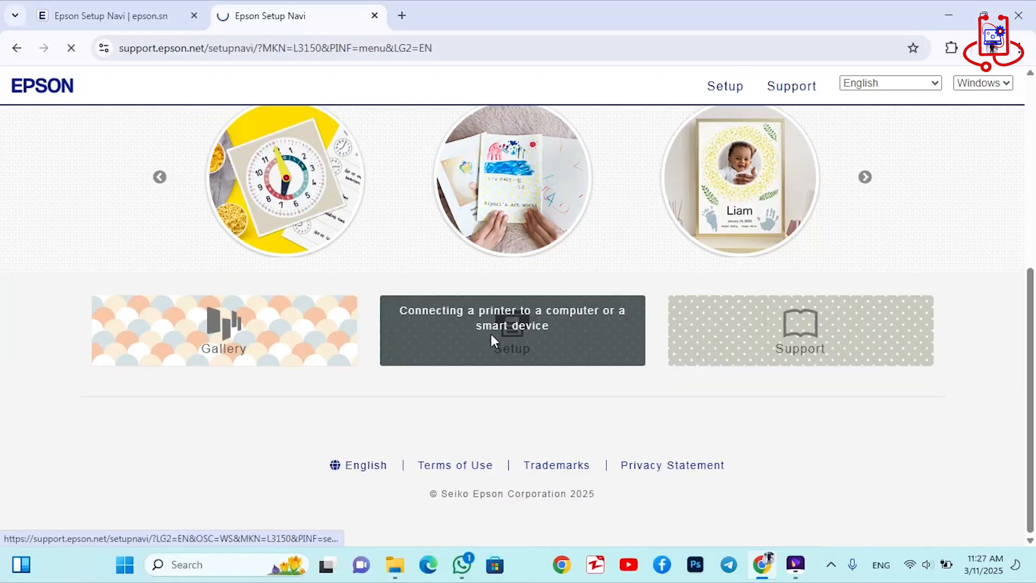
pyautogui.click(512, 330)
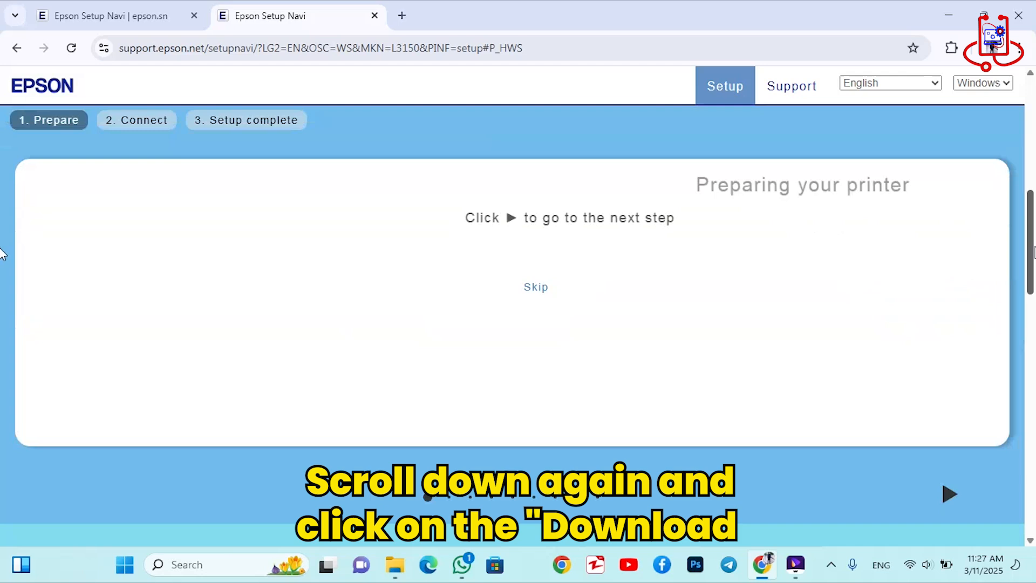
pyautogui.scroll(-3)
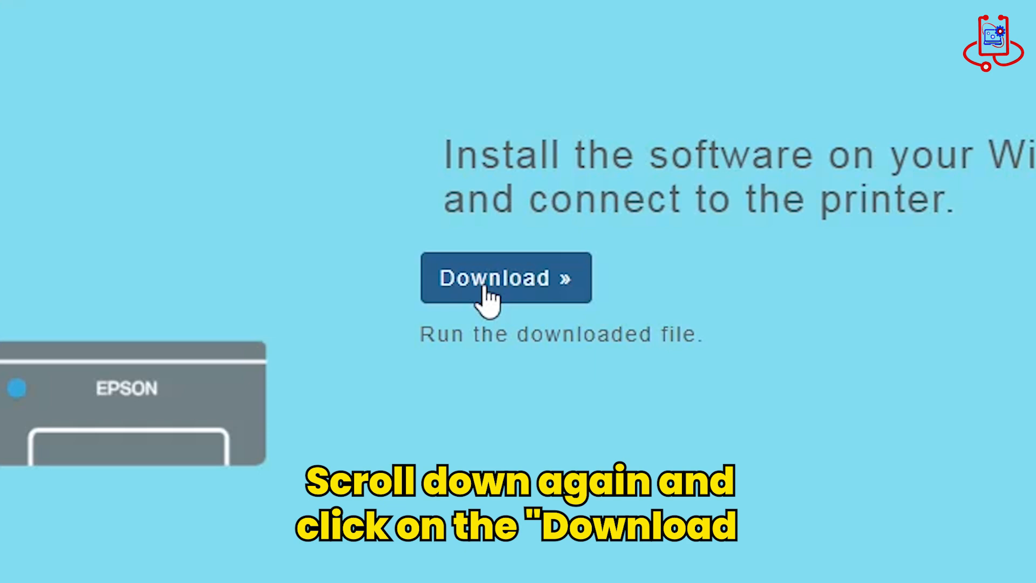
pyautogui.click(505, 278)
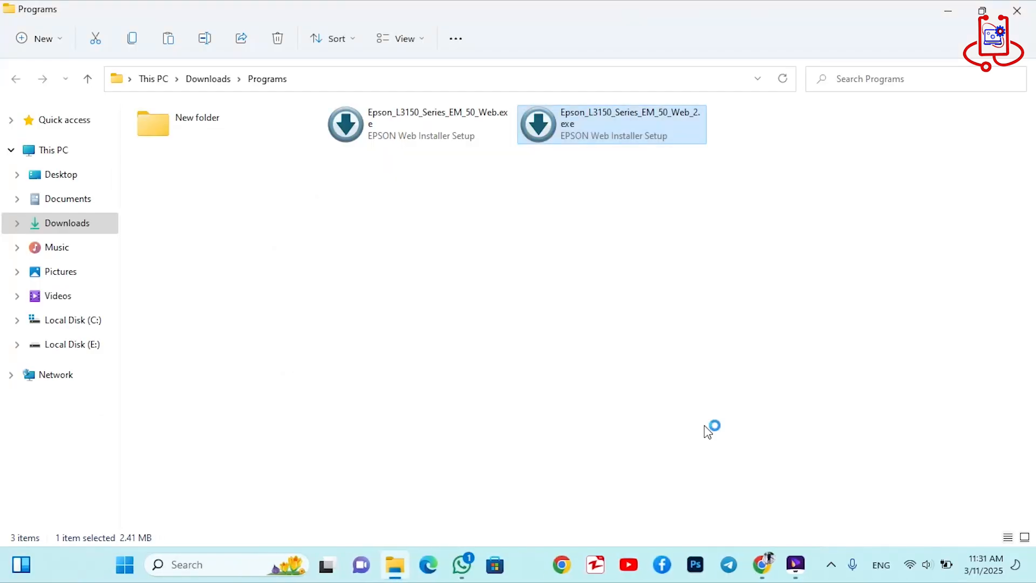
# - Launch the downloaded Epson L3150 Series web installer from Downloads > Programs
pyautogui.doubleClick(611, 123)
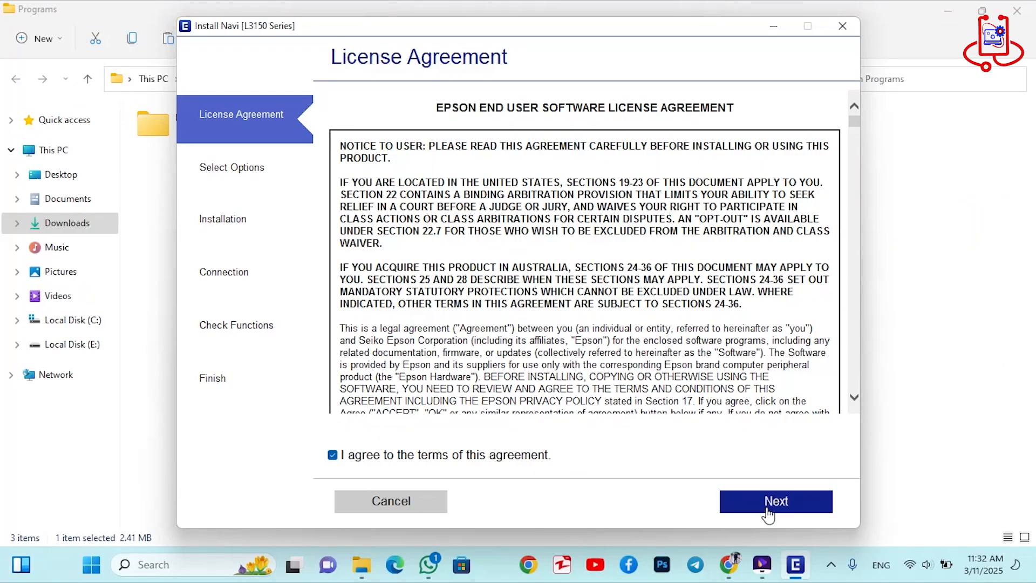
# - Accept the license agreement, then confirm the ink tanks have been filled
pyautogui.click(775, 501)
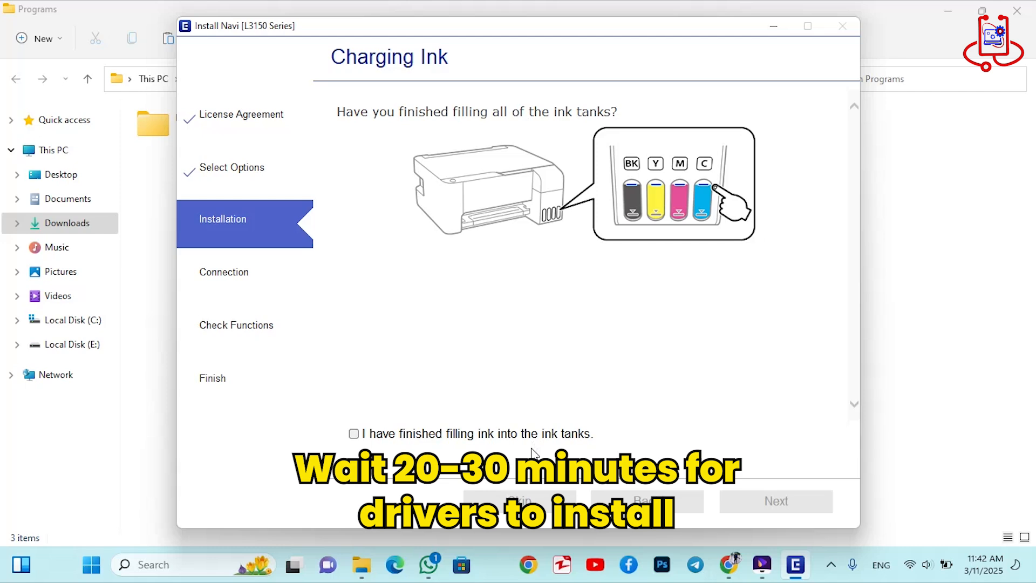
pyautogui.click(775, 500)
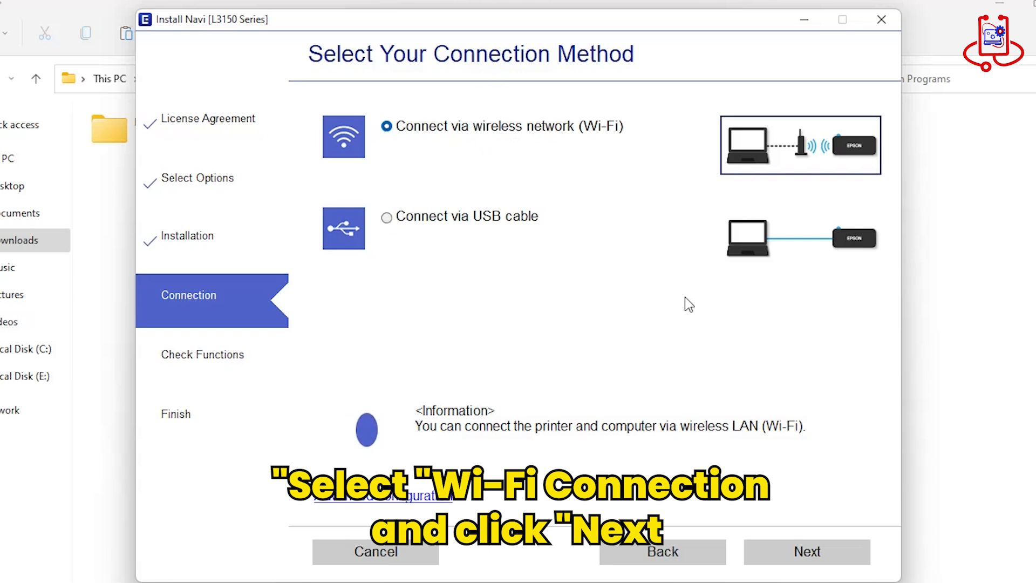
pyautogui.moveTo(807, 551)
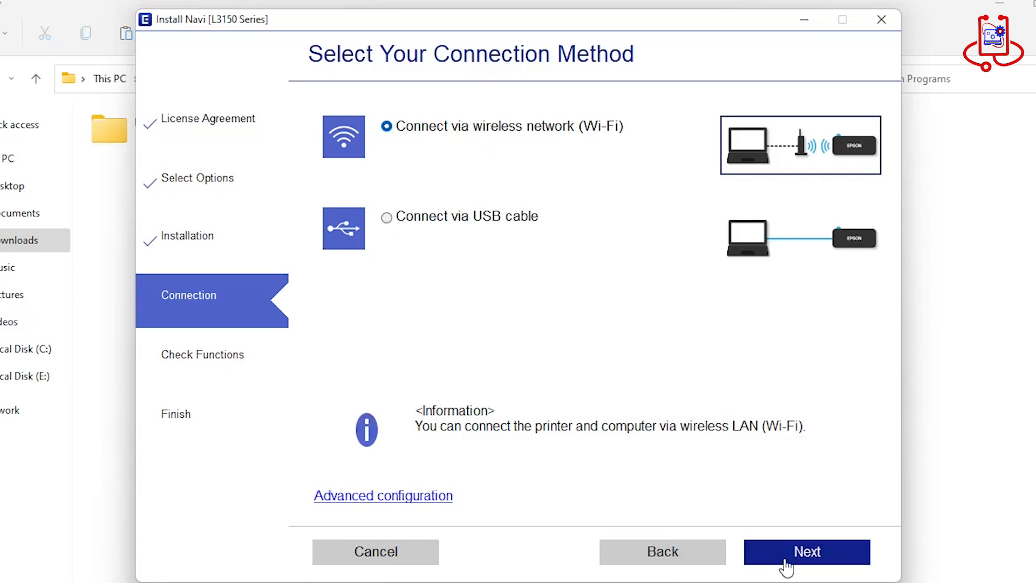
# - Proceed with 'Connect via wireless network (Wi-Fi)' to start the system check
pyautogui.click(805, 552)
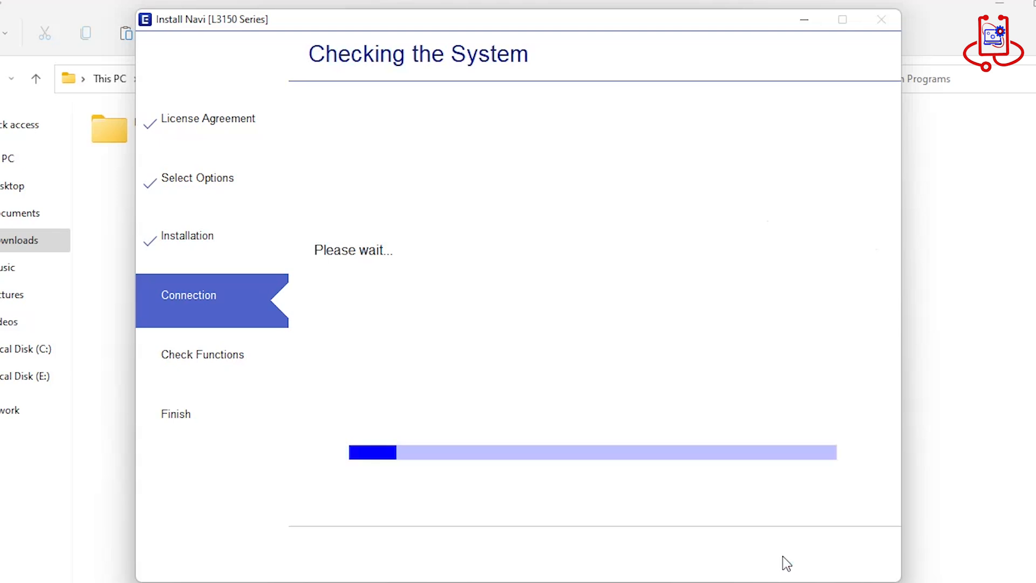
pyautogui.moveTo(666, 323)
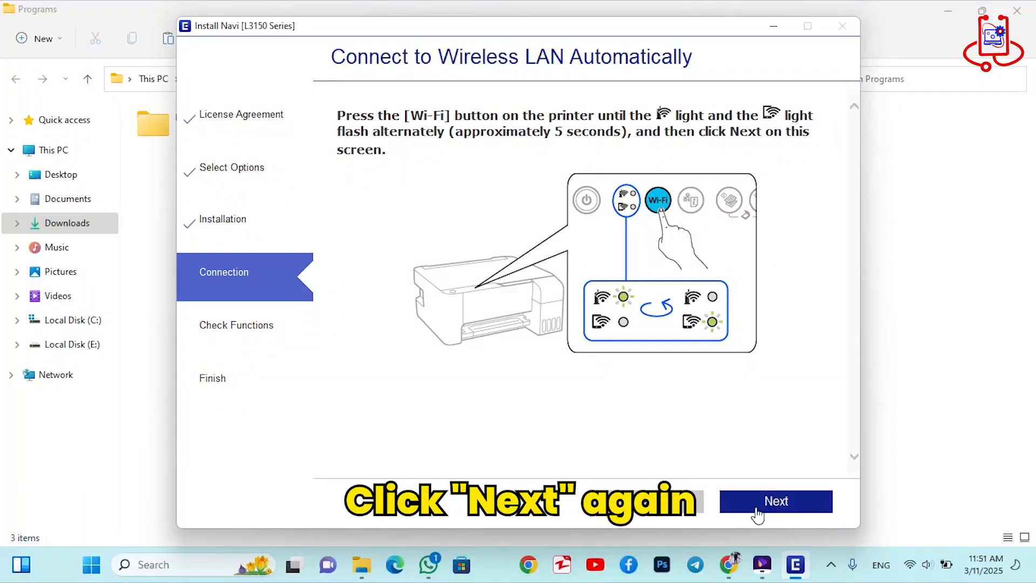
# - Run Wi-Fi Auto Connect and keep DHCP automatic IP addressing for the printer
pyautogui.click(776, 501)
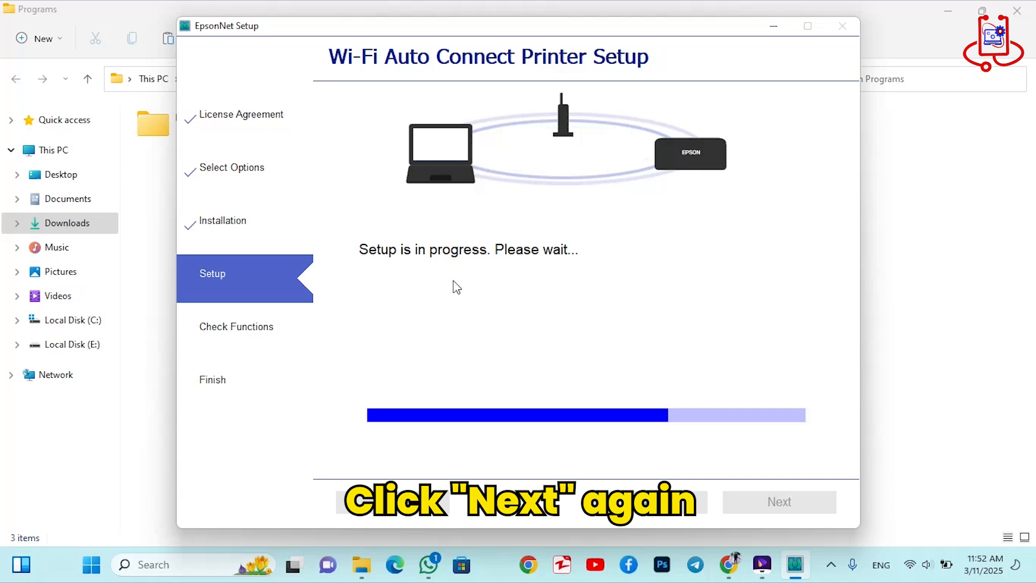
pyautogui.click(778, 502)
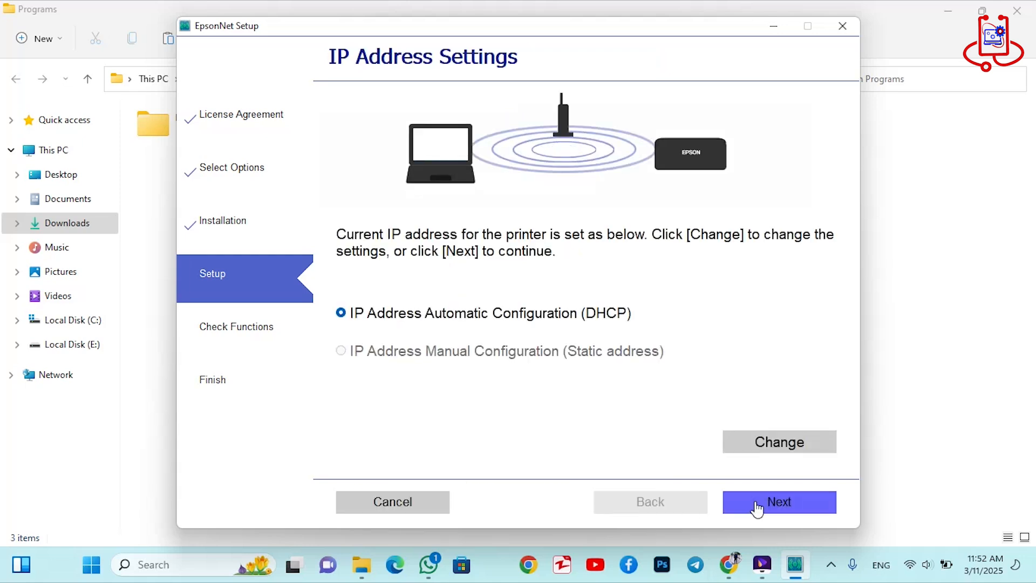
pyautogui.click(779, 502)
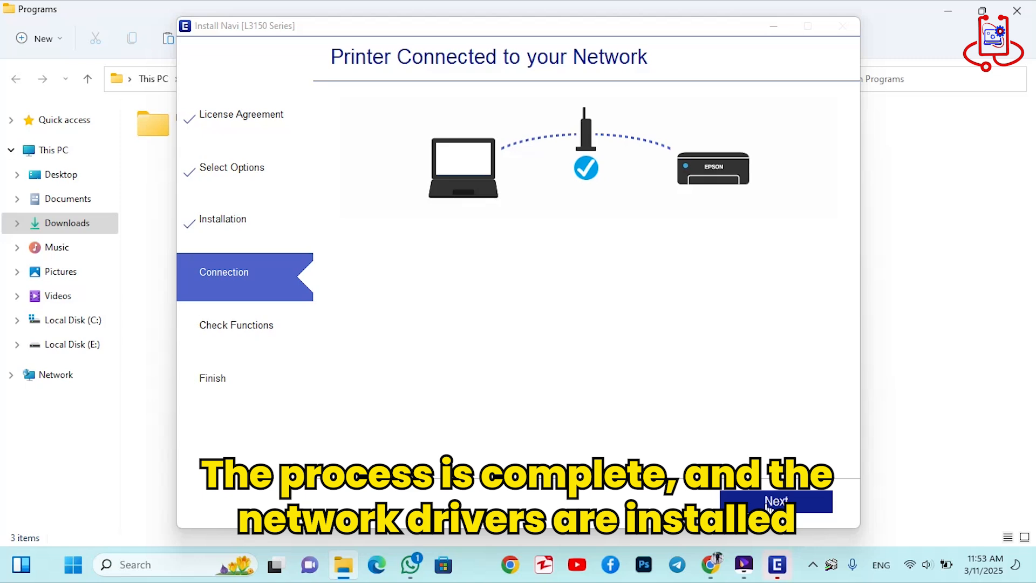
pyautogui.moveTo(732, 392)
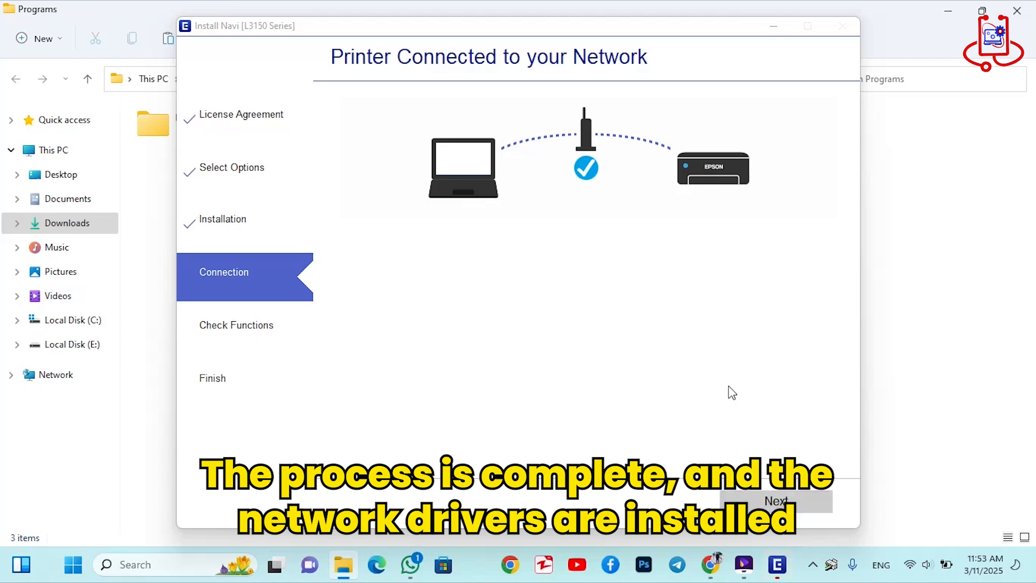
pyautogui.moveTo(555, 81)
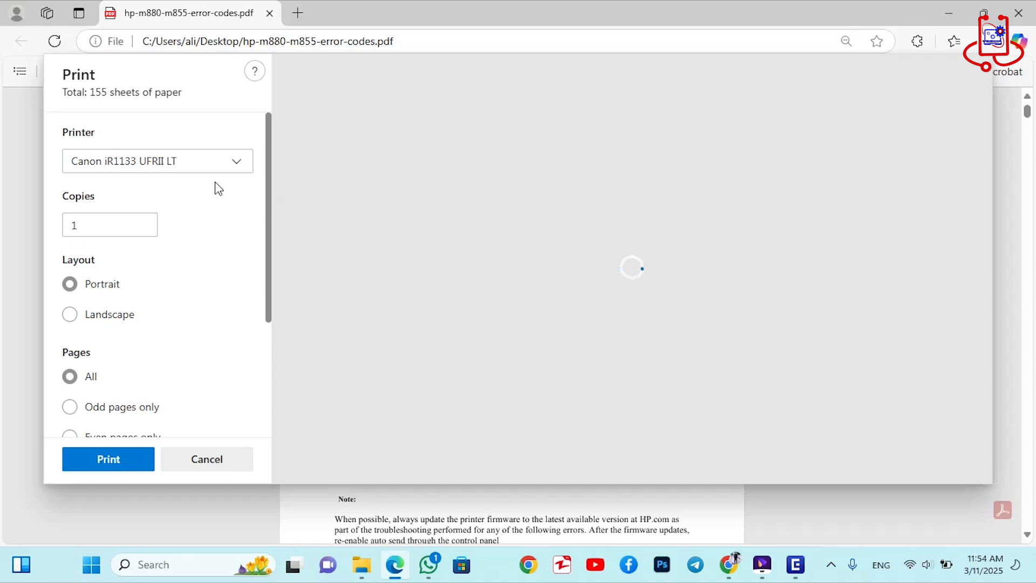
# - Select 'L3150 Series(Network)' as the printer in Edge's Print dialog
pyautogui.click(158, 161)
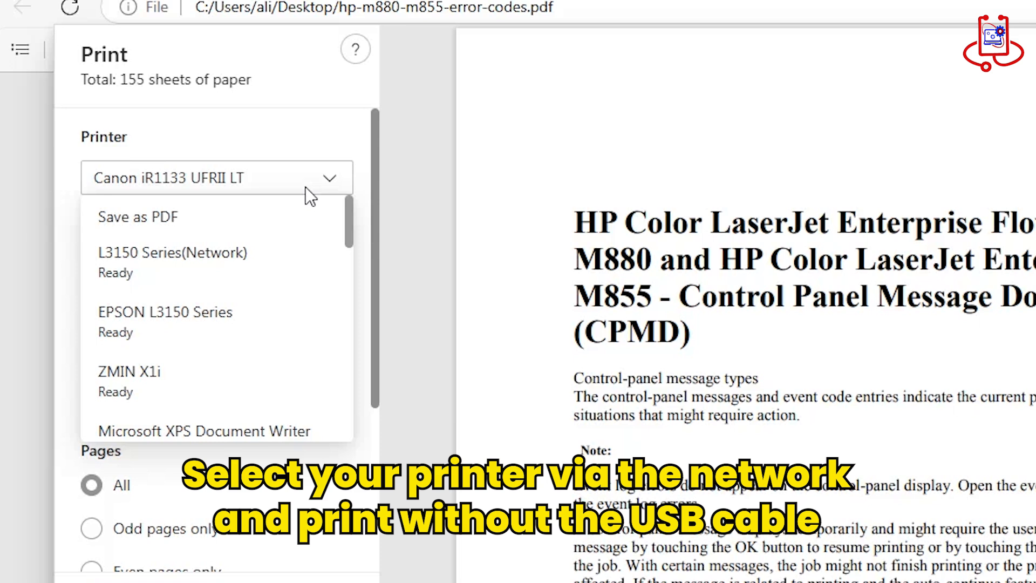
pyautogui.moveTo(181, 262)
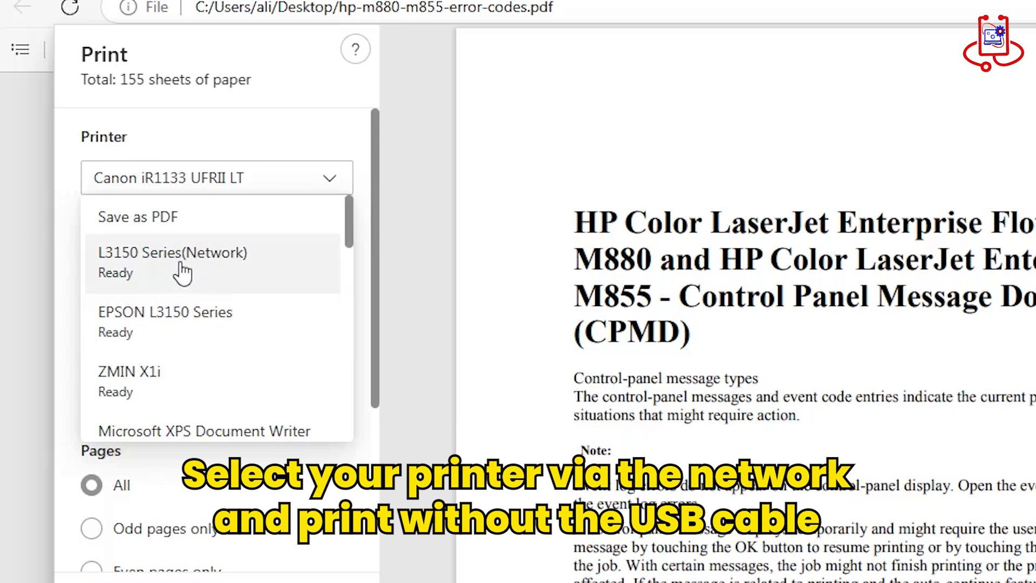
pyautogui.moveTo(201, 258)
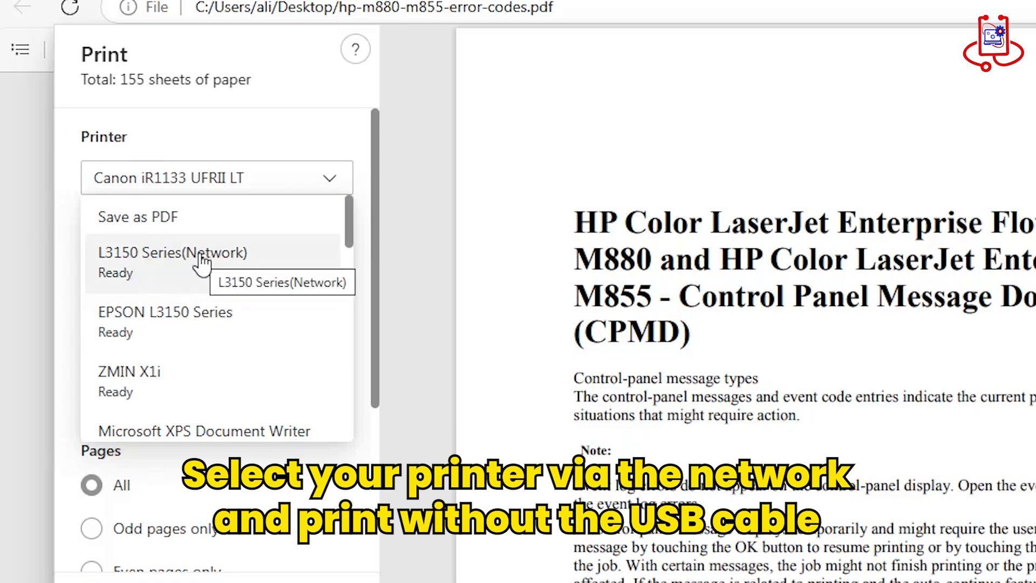
pyautogui.click(172, 253)
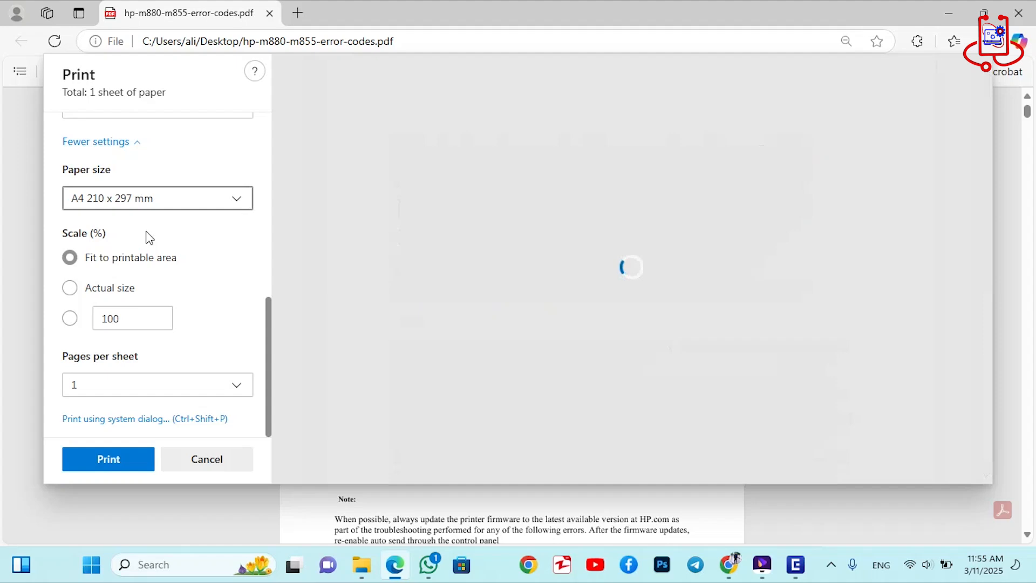